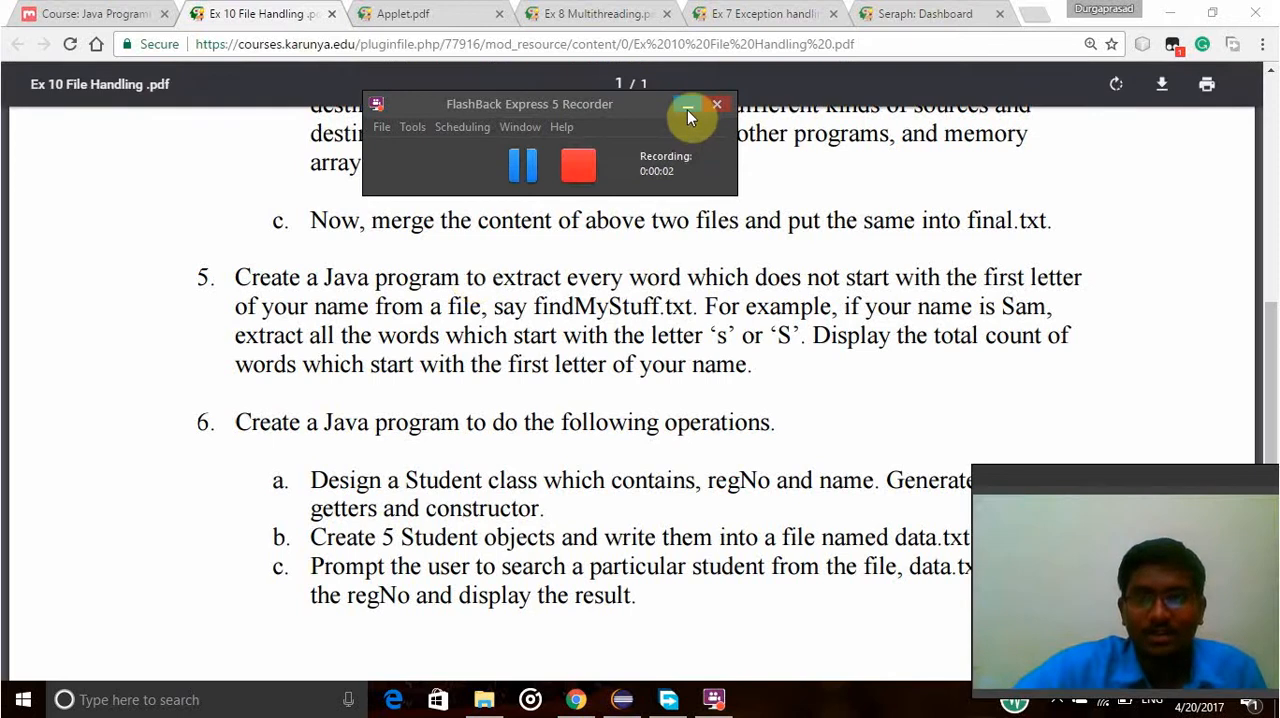
- Switch to Eclipse and review filehandling.java, dismissing the resource leak hint
left_click(689, 110)
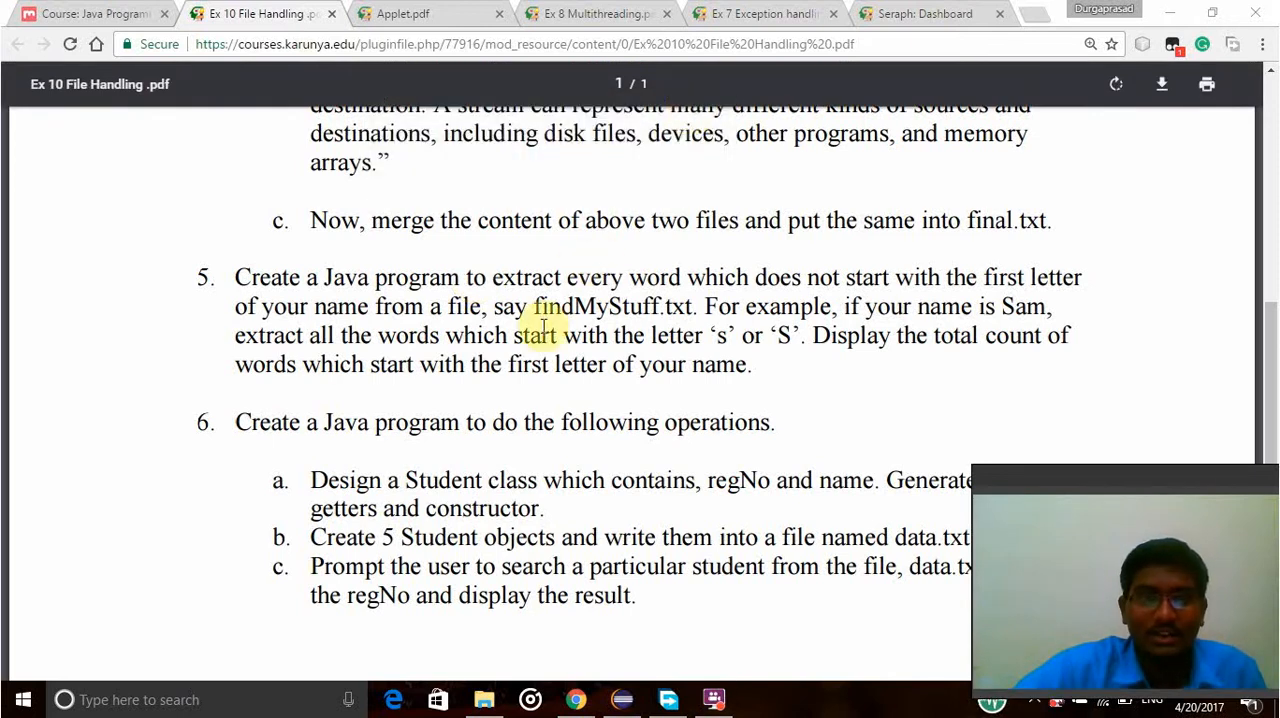
mouse_move(252, 277)
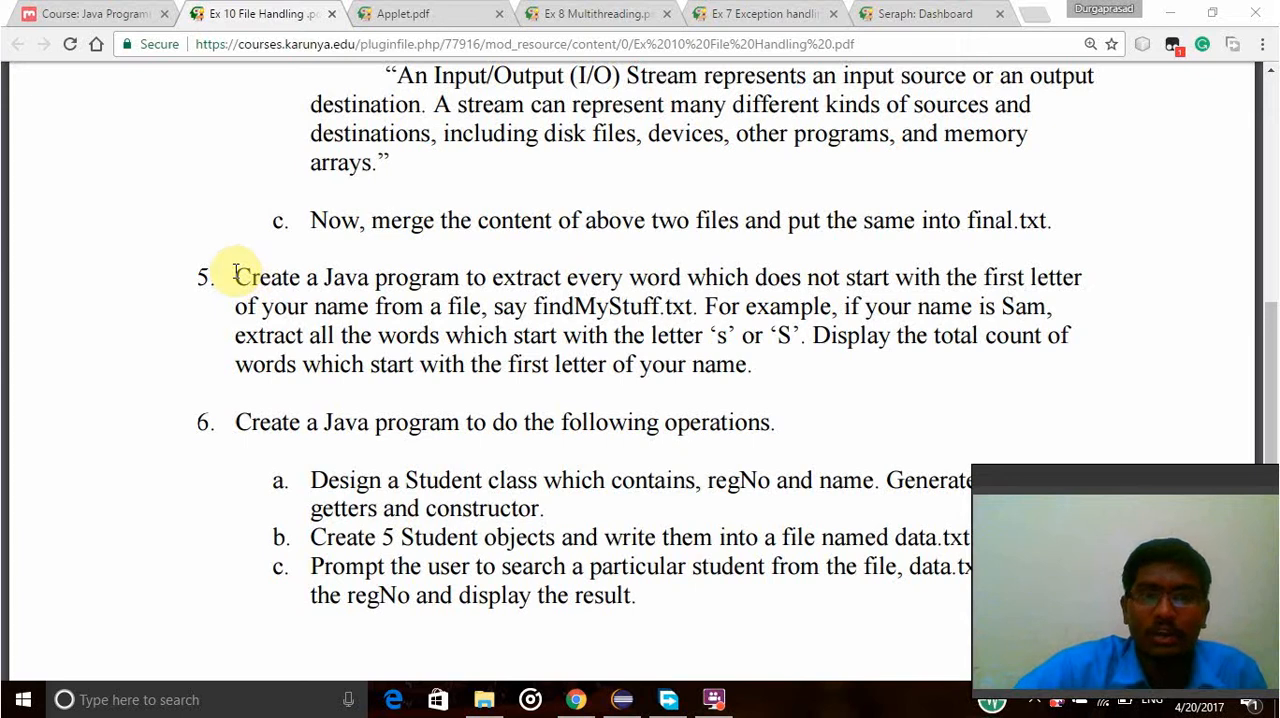
mouse_move(320, 288)
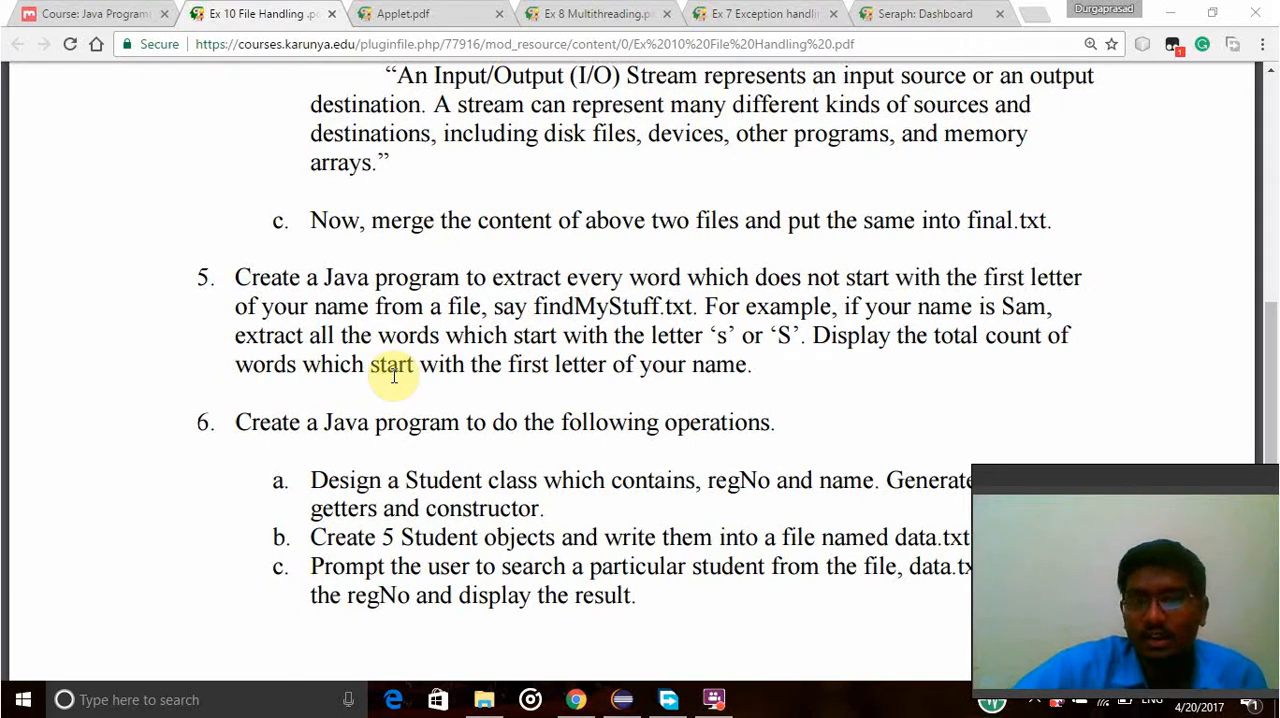
mouse_move(687, 320)
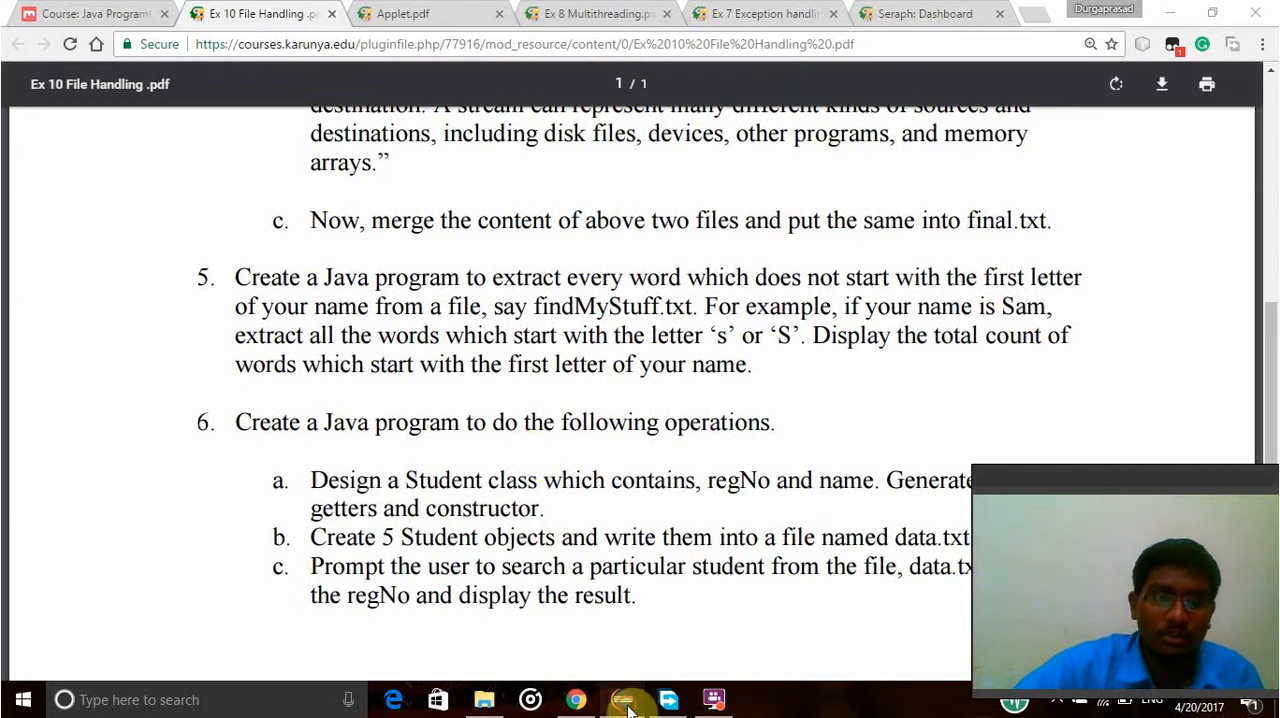
left_click(623, 699)
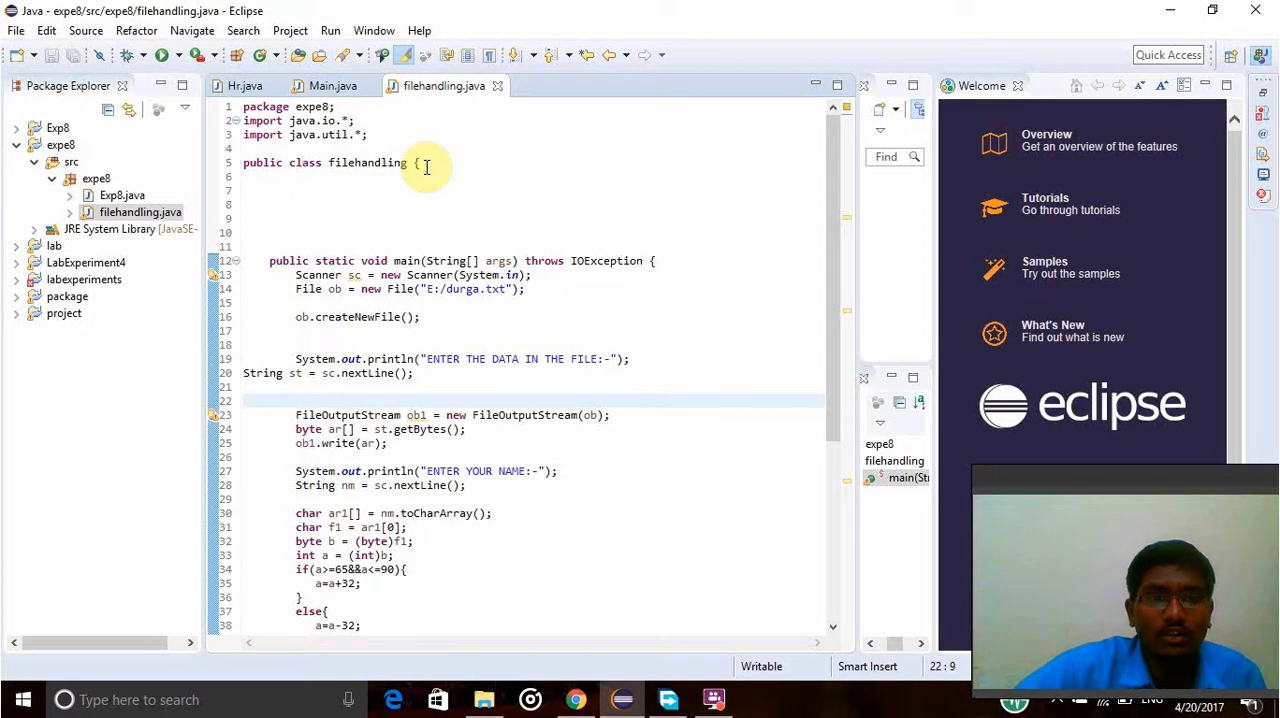
mouse_move(497, 245)
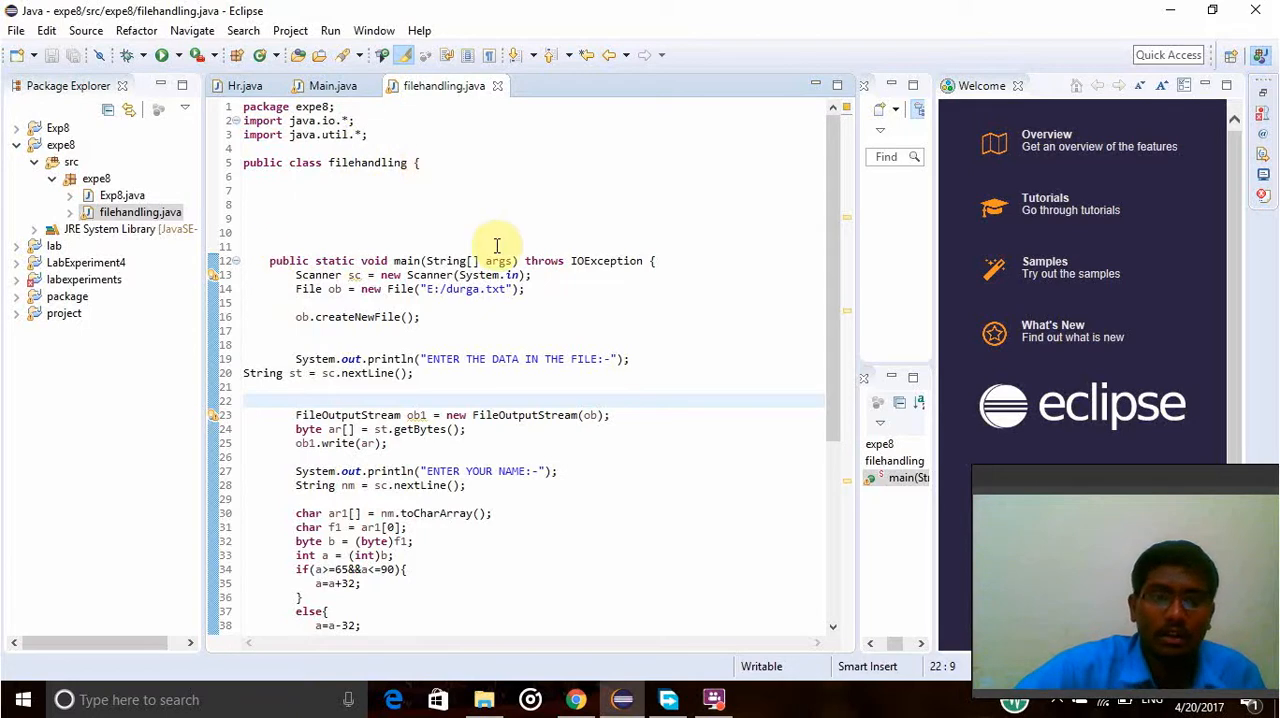
mouse_move(568, 260)
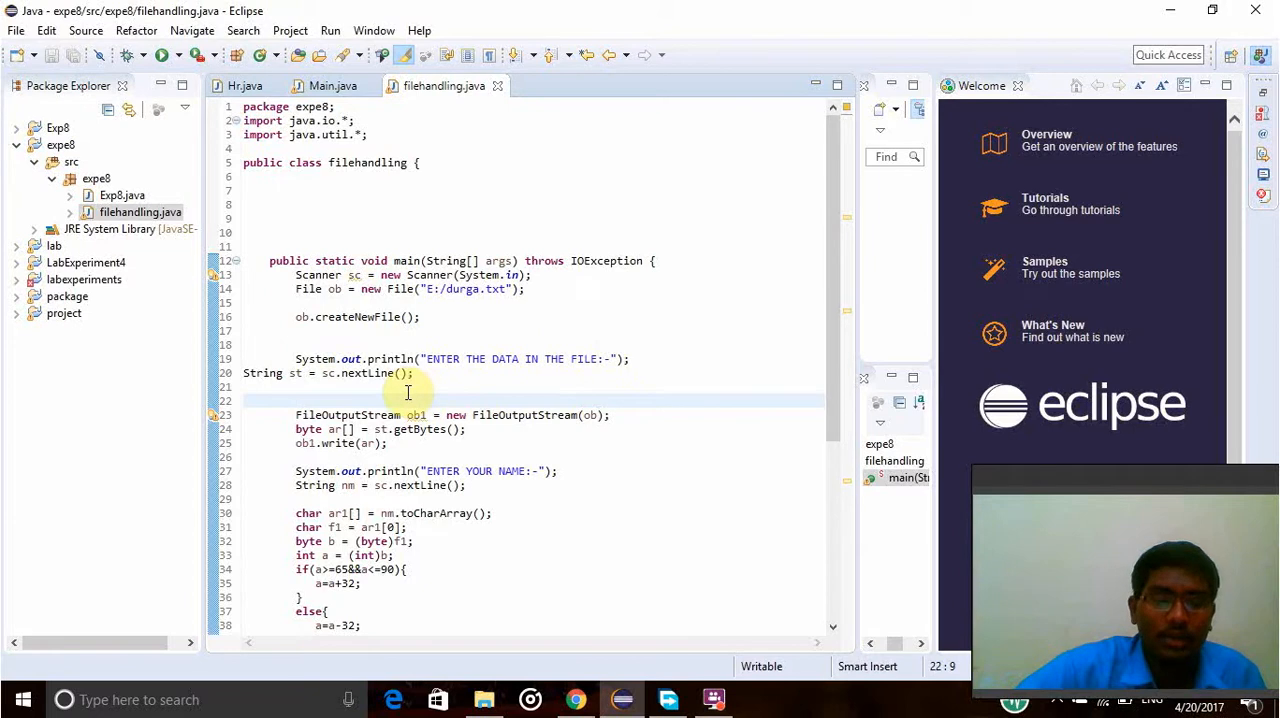
mouse_move(290, 393)
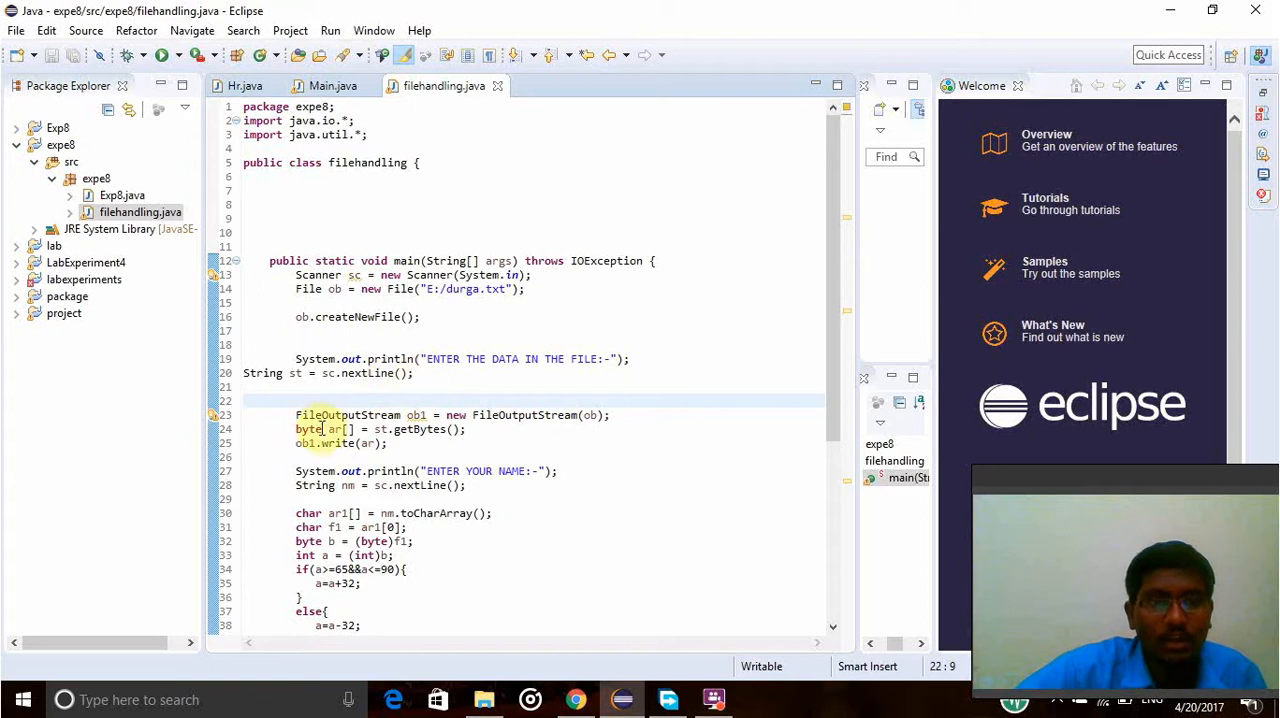
left_click(296, 400)
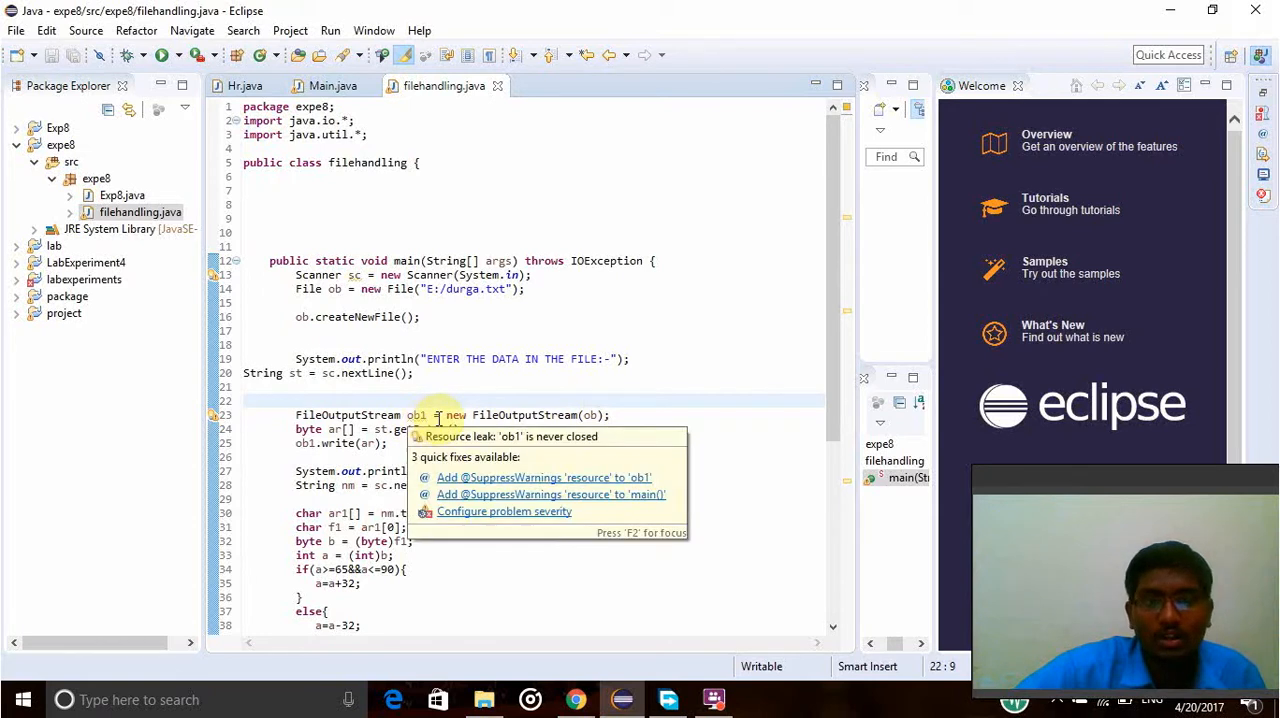
left_click(614, 414)
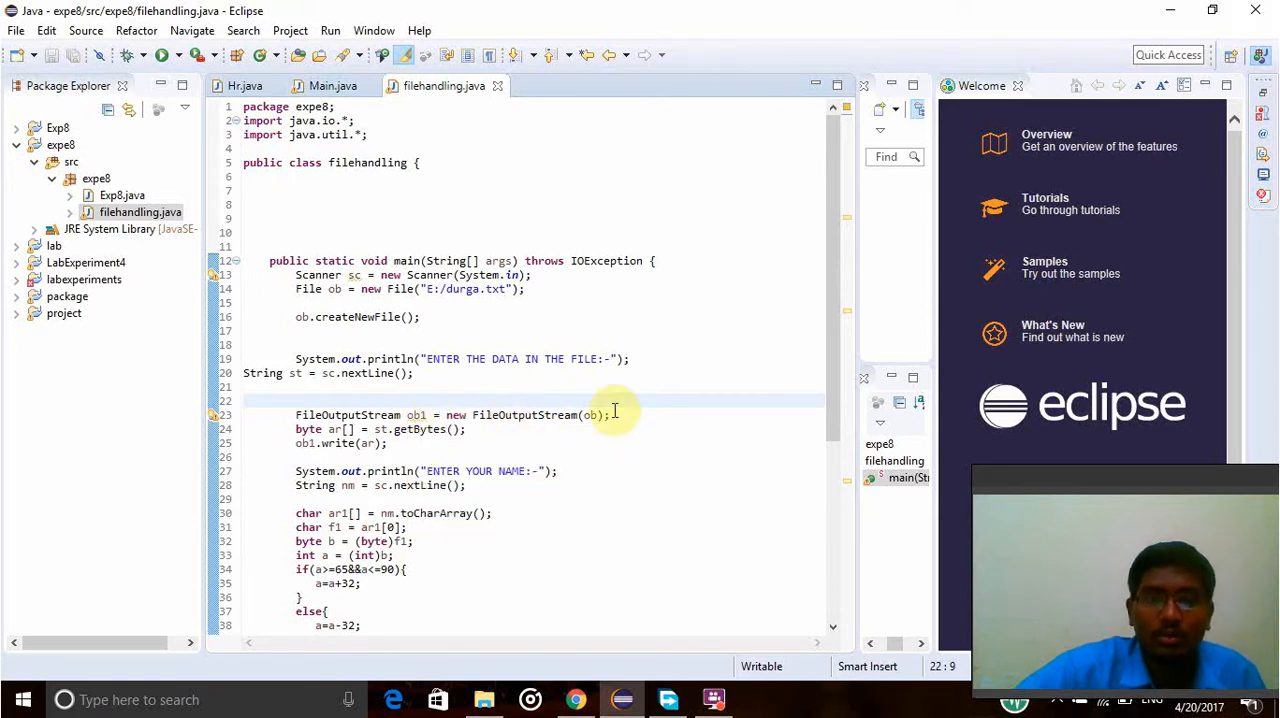
left_click(300, 401)
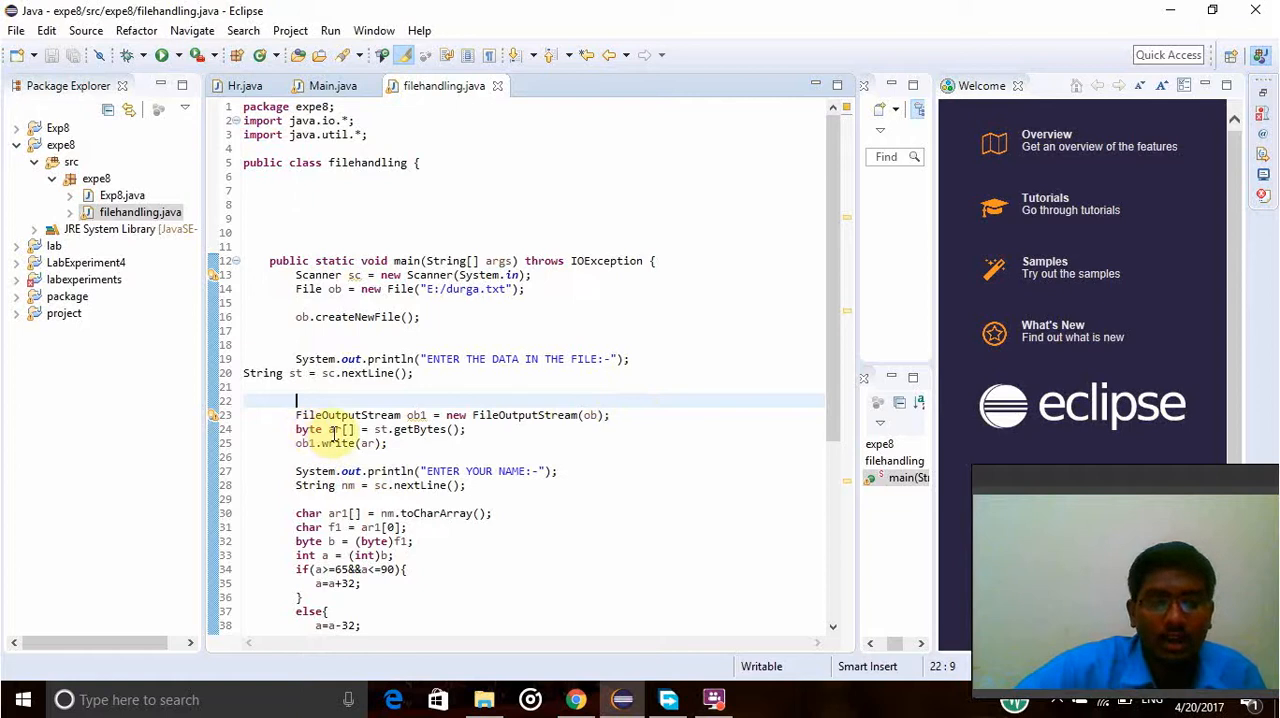
mouse_move(337, 443)
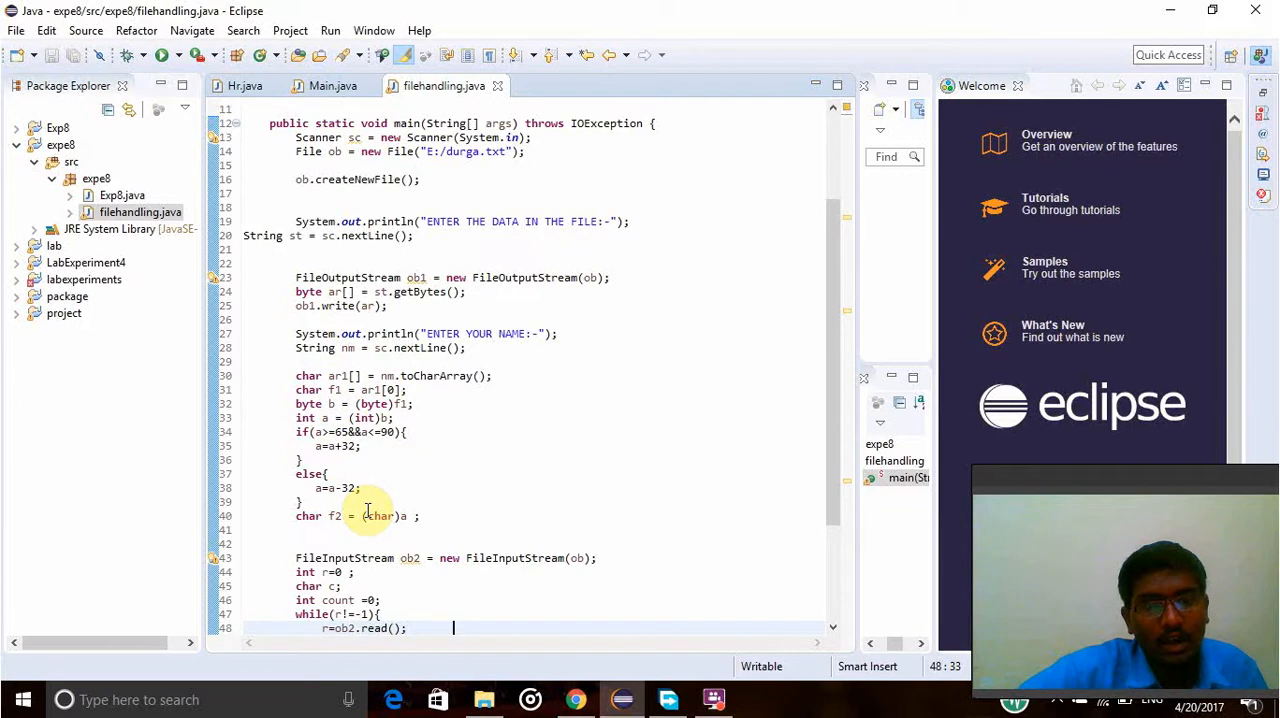
scroll("down", 3)
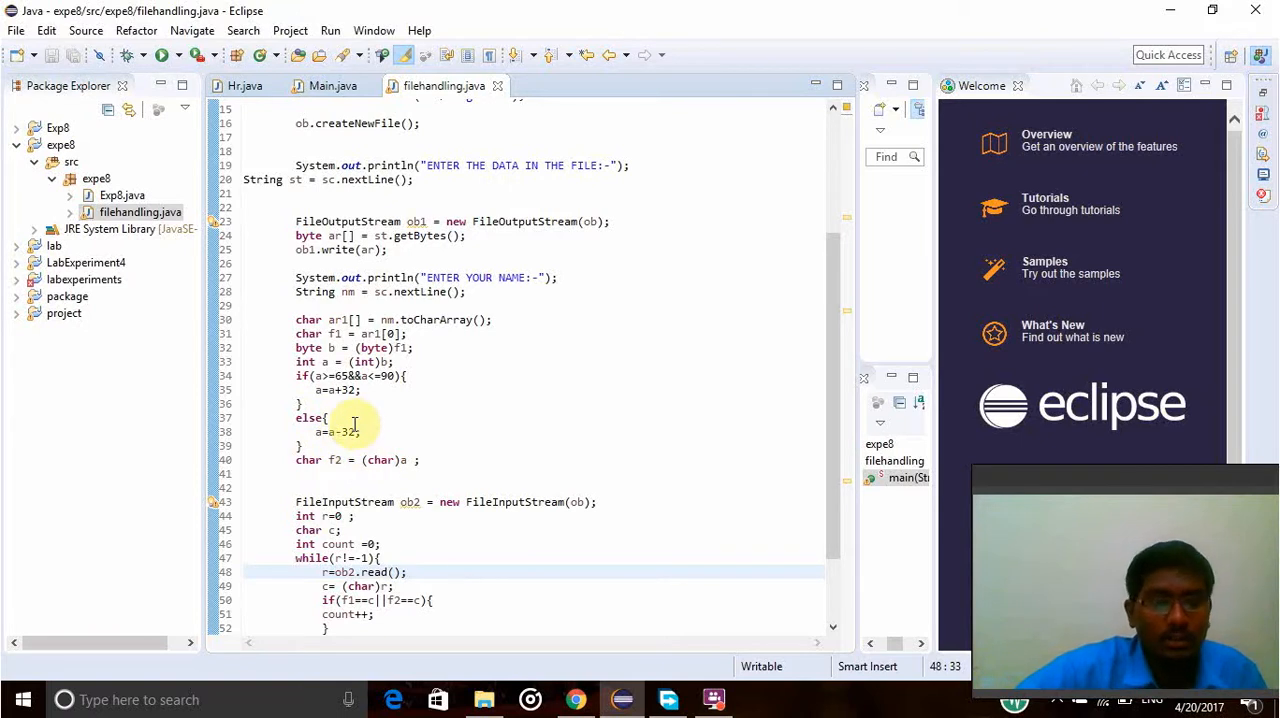
scroll("down", 3)
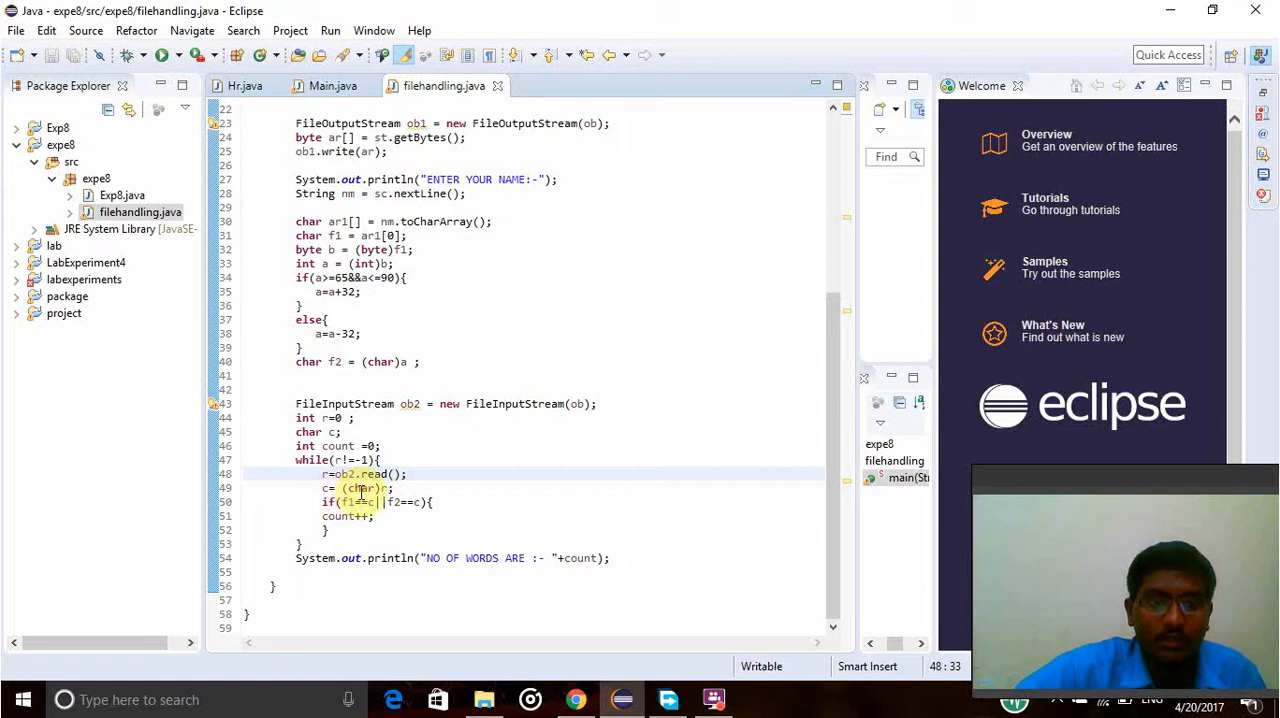
mouse_move(340, 515)
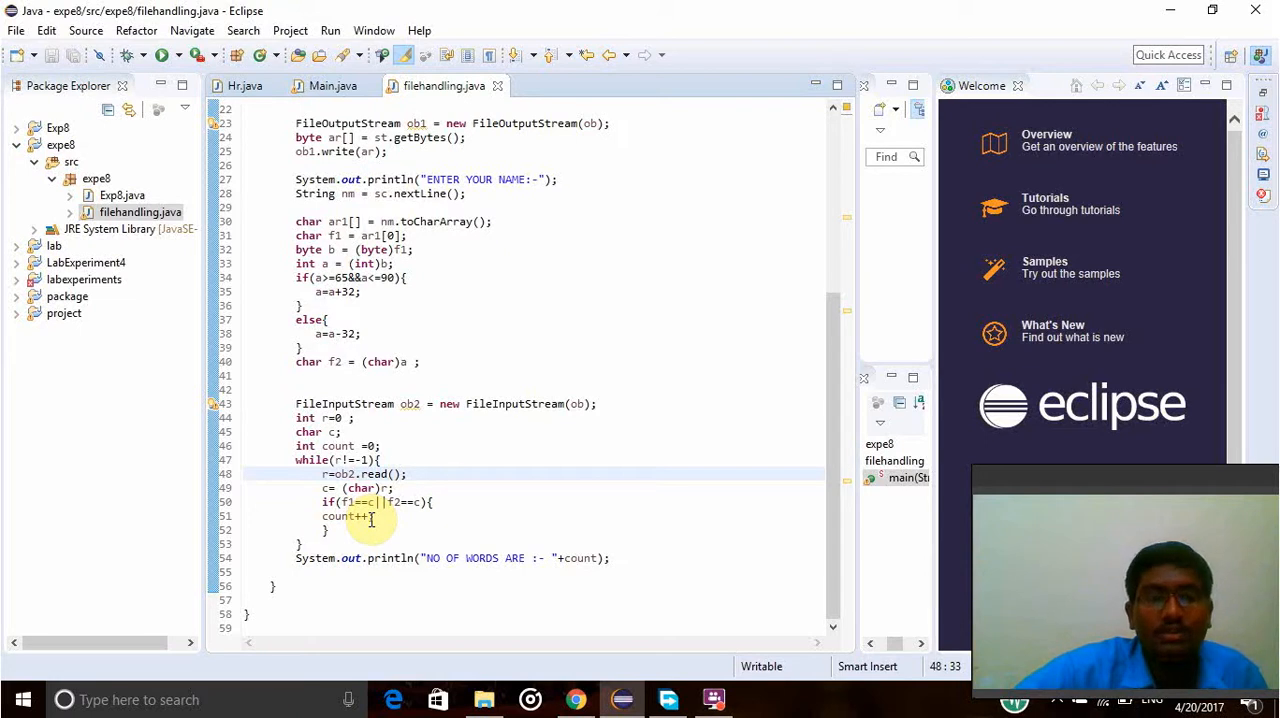
left_click(453, 473)
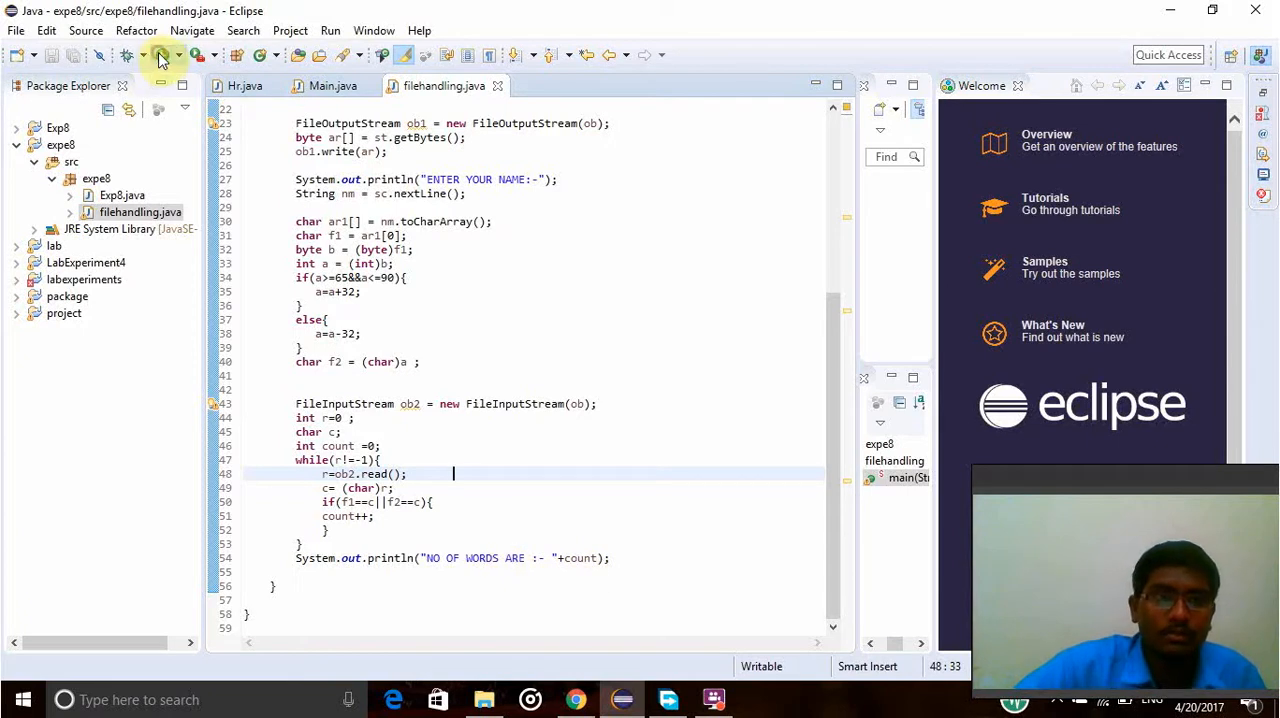
- Run the program, entering 'hi hello durga bro' and name 'd' in the Console
left_click(162, 55)
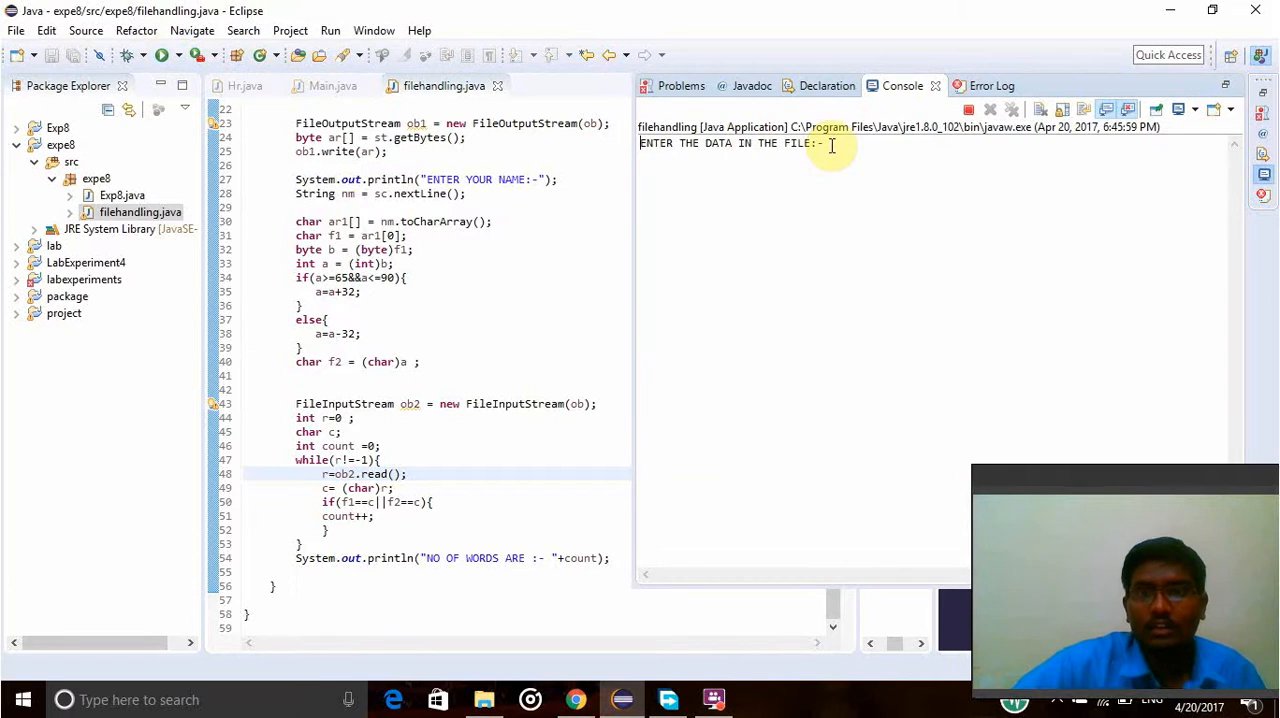
type("hi")
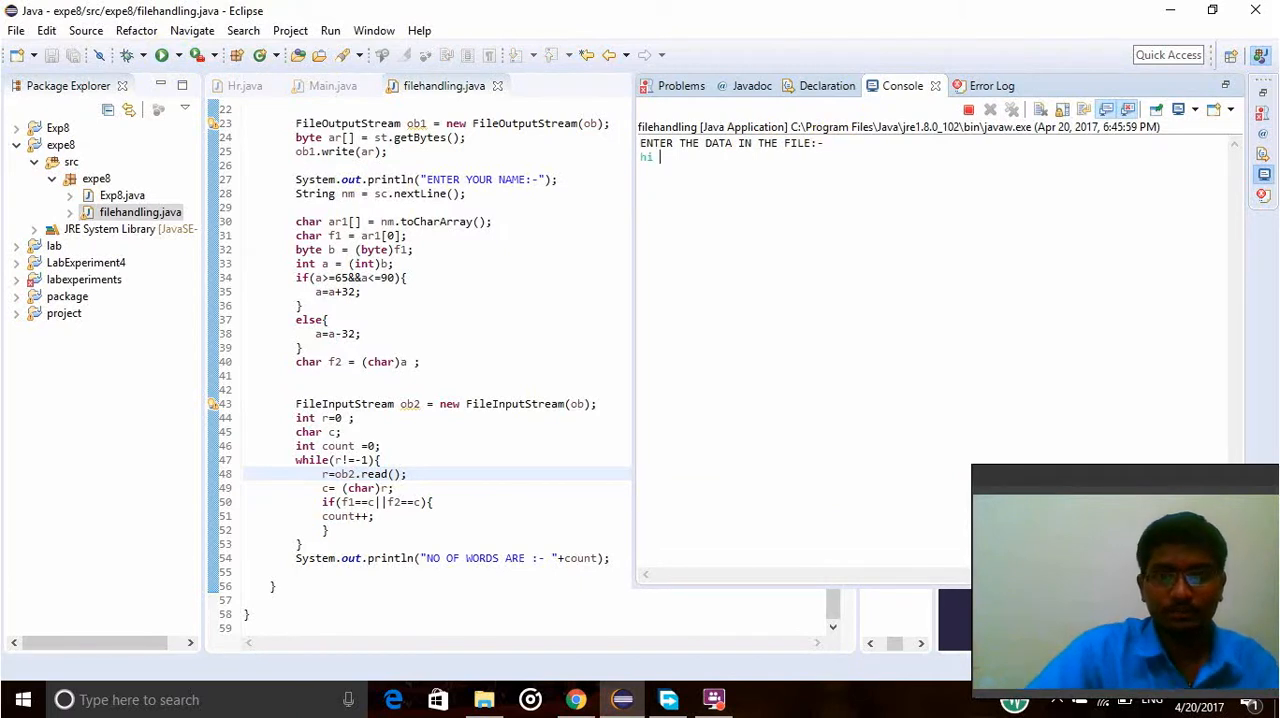
type("hello")
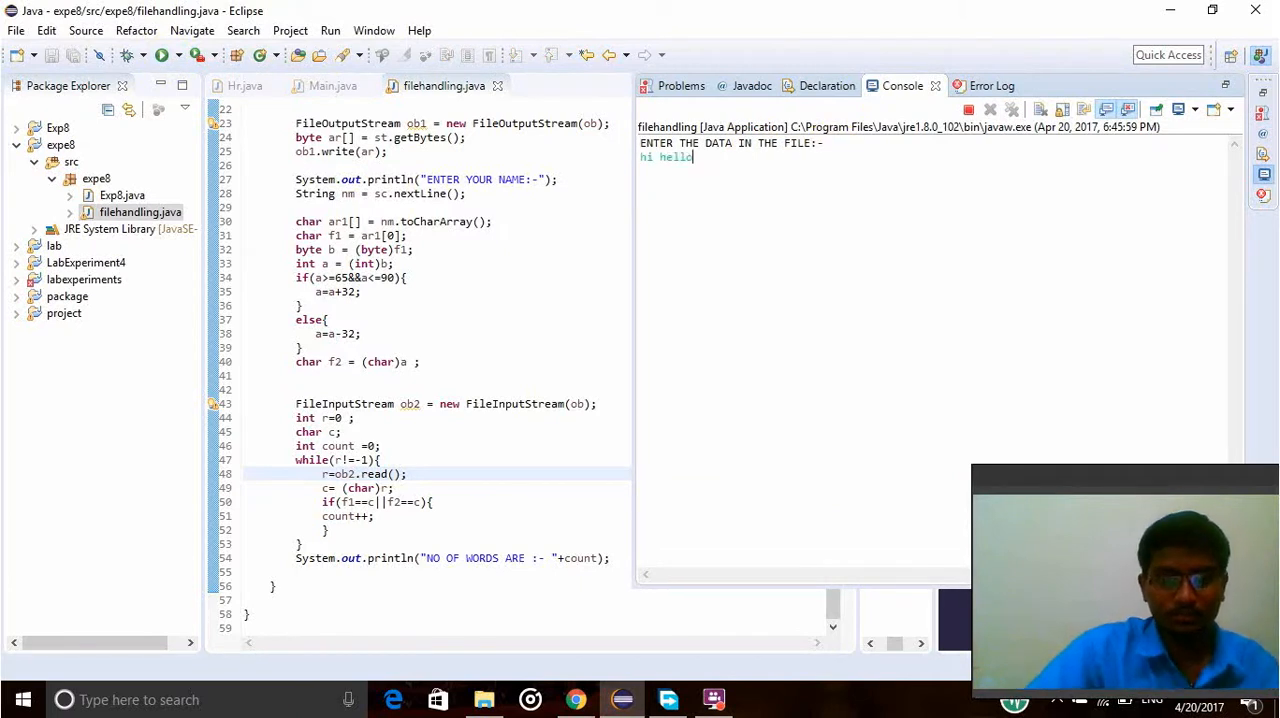
type("durga")
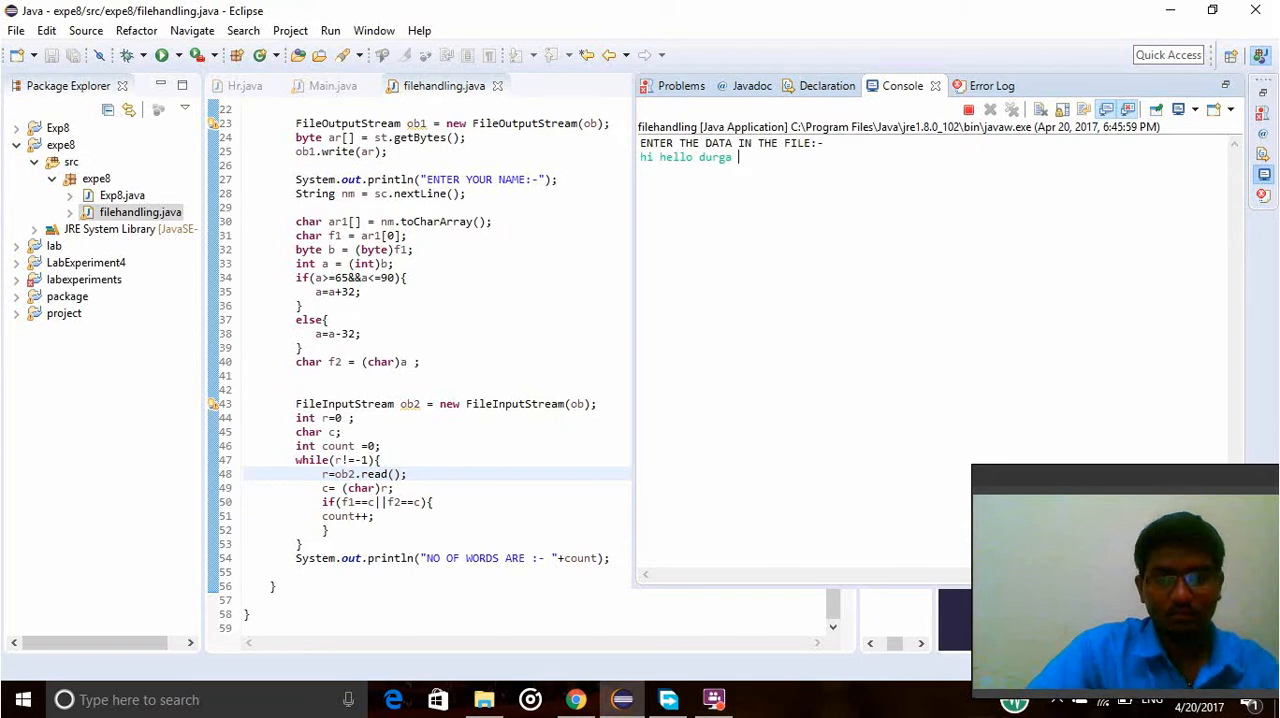
type("bro")
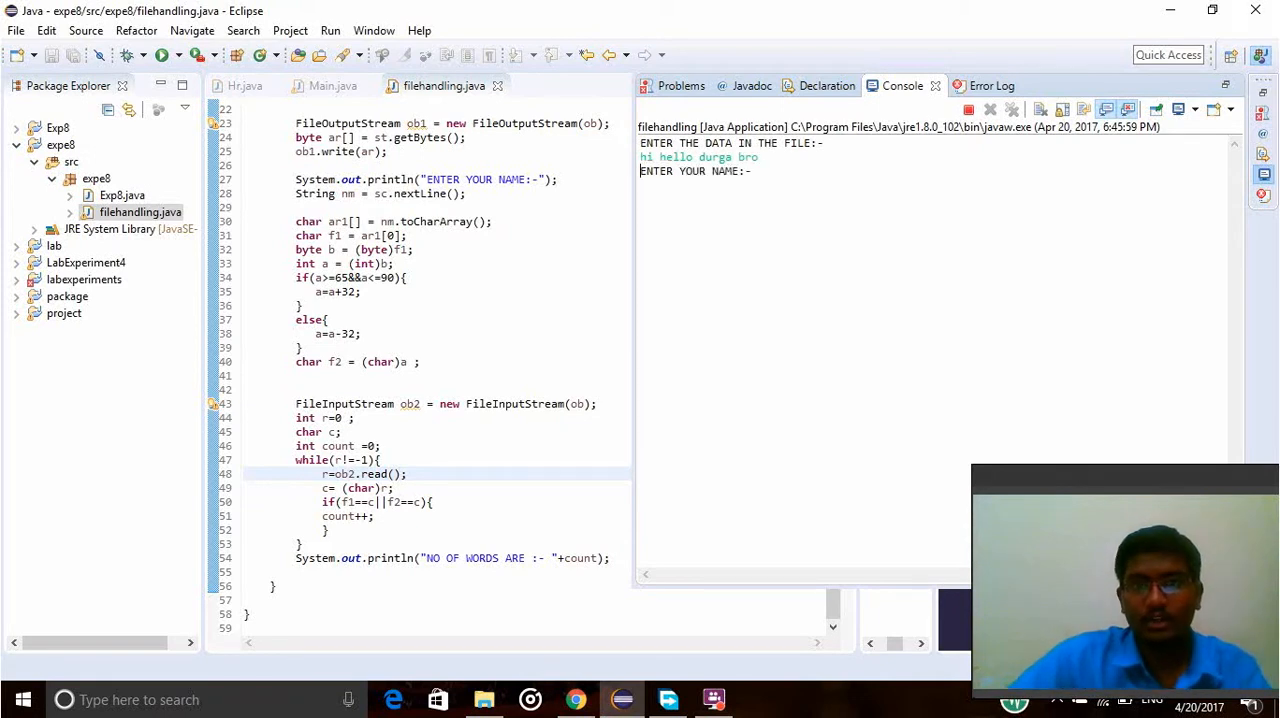
type("durga")
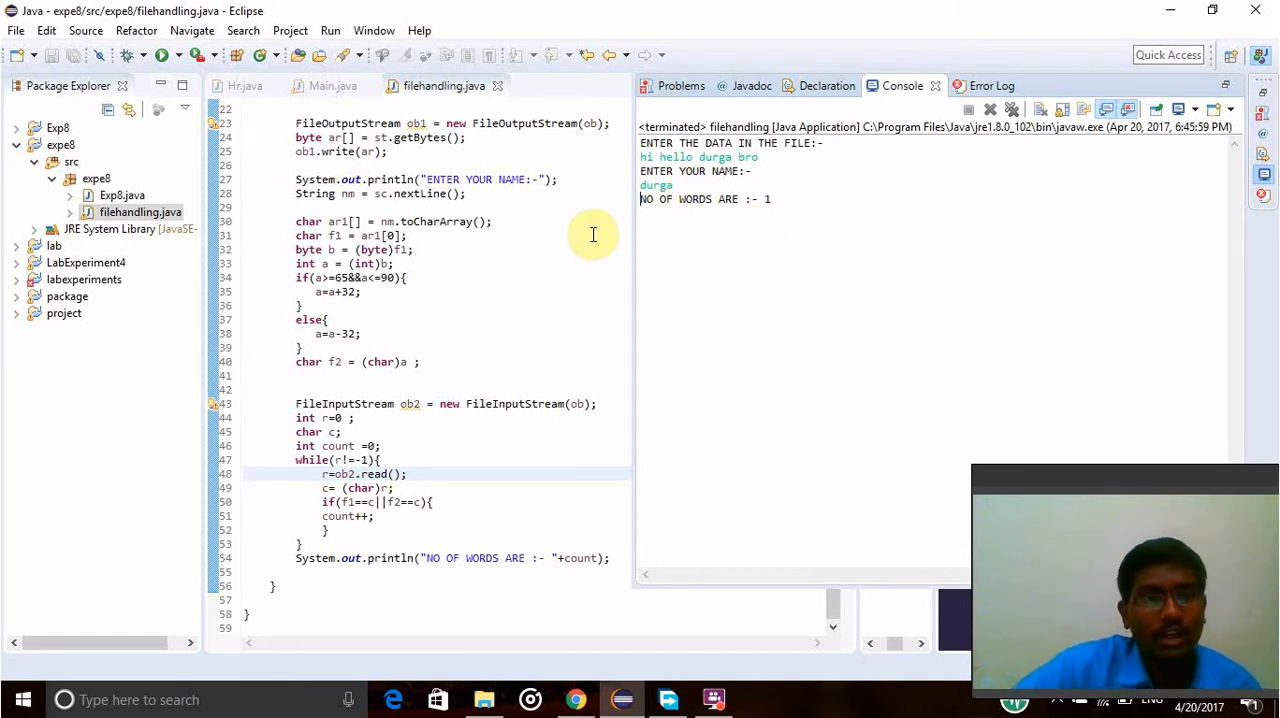
scroll("up", 3)
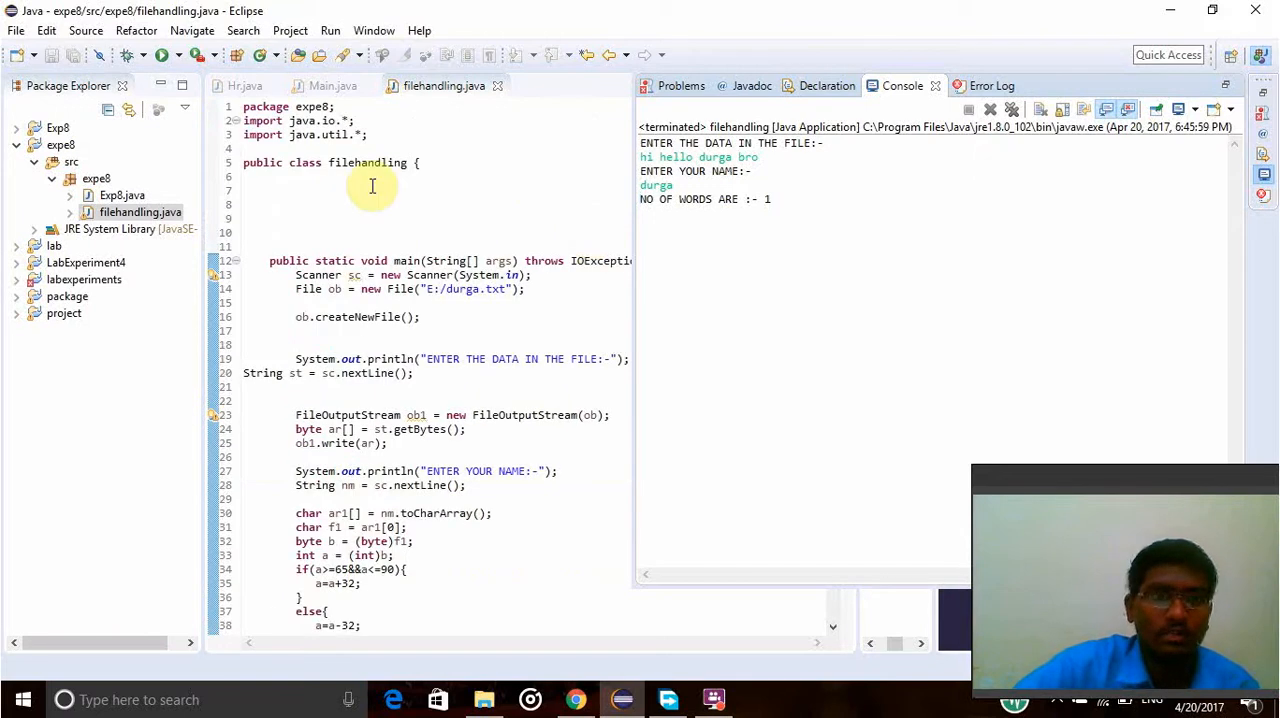